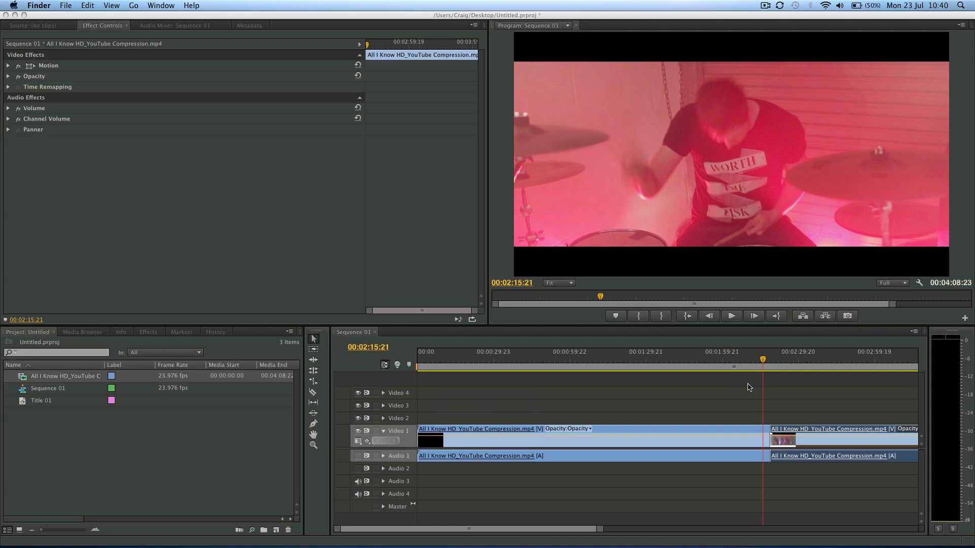
mouse_move(747, 382)
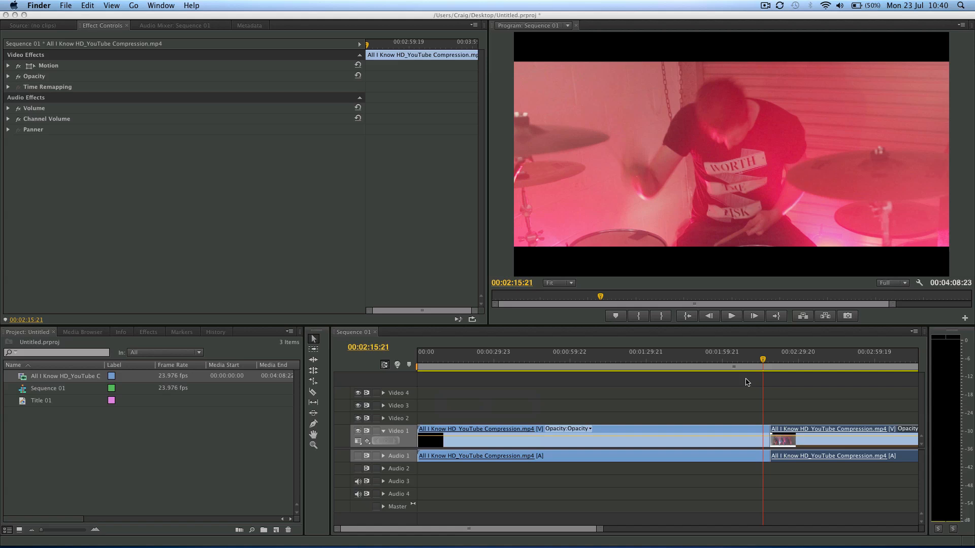
mouse_move(755, 362)
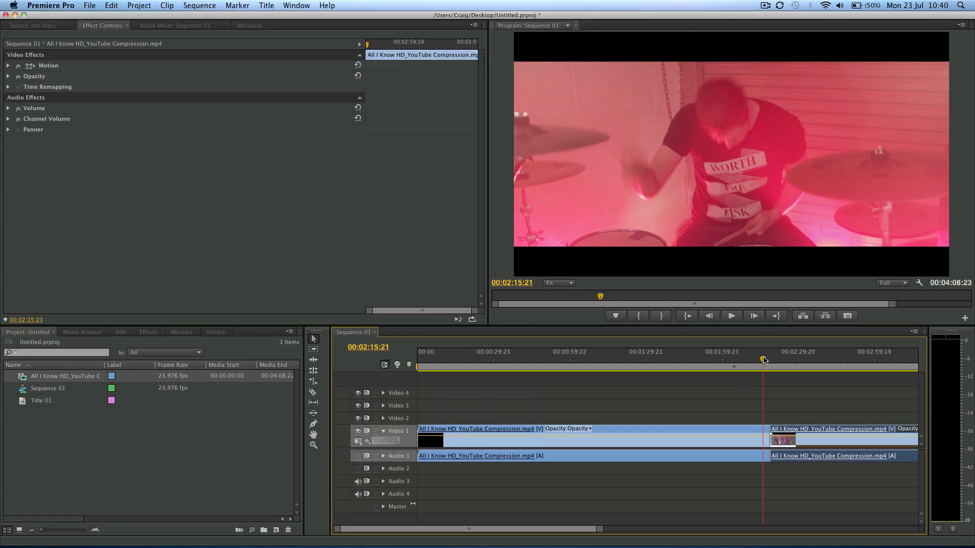
Step: Move the playhead to the cut at 00:02:18:21 where the band shot begins
click(731, 316)
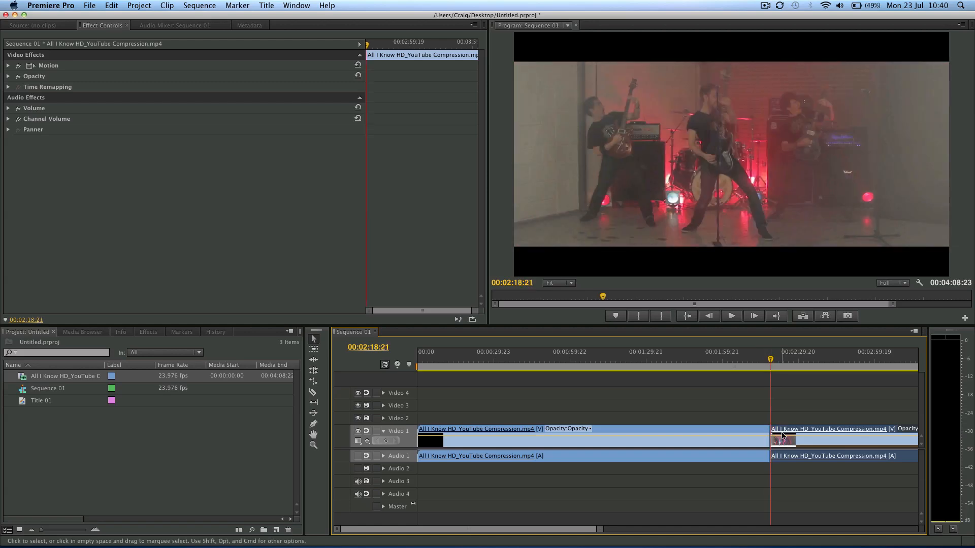
Step: Apply a Frame Hold on the In Point to the band clip after the split
right_click(783, 438)
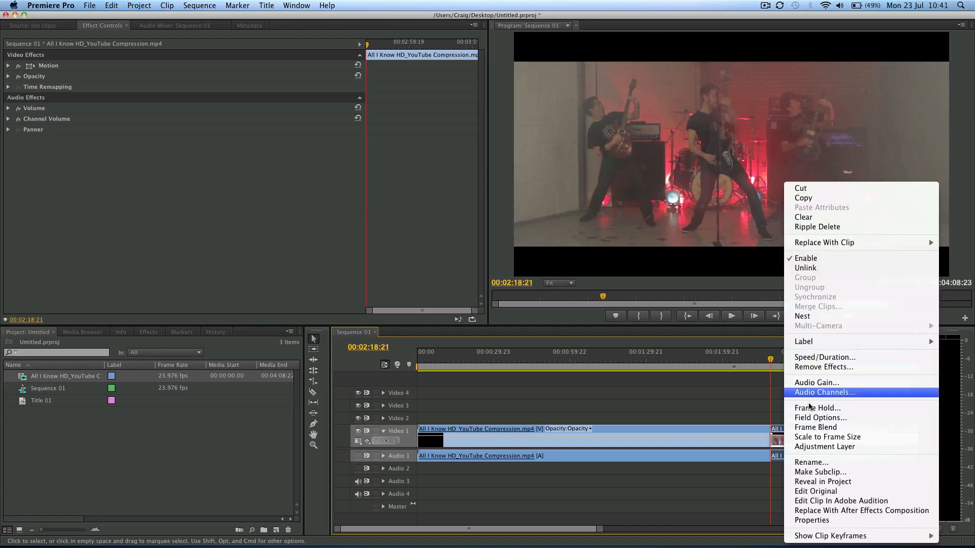
click(818, 407)
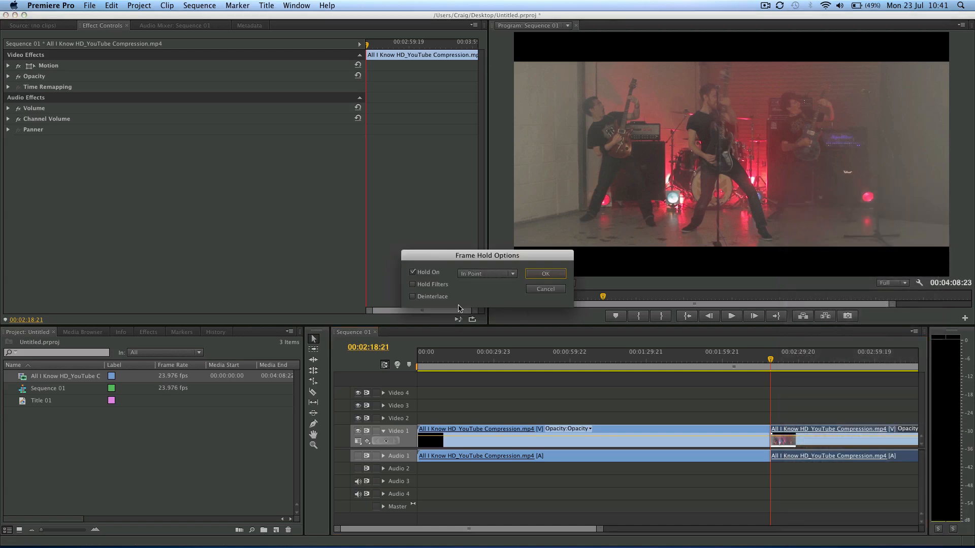
click(486, 274)
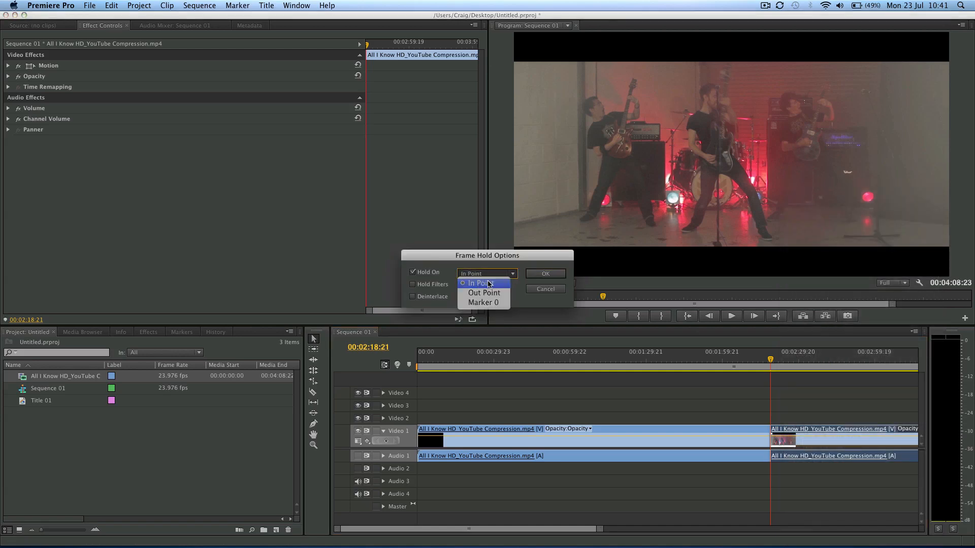
click(545, 274)
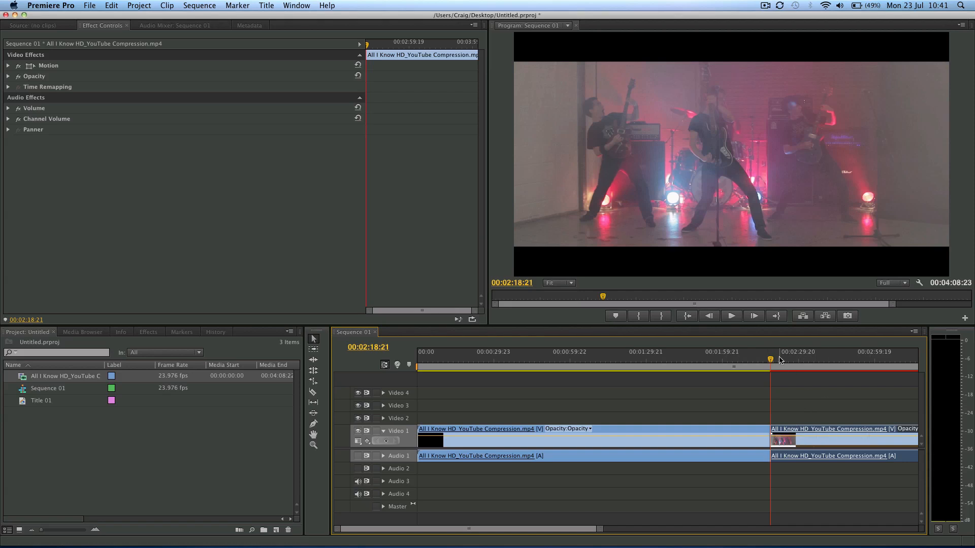
click(868, 351)
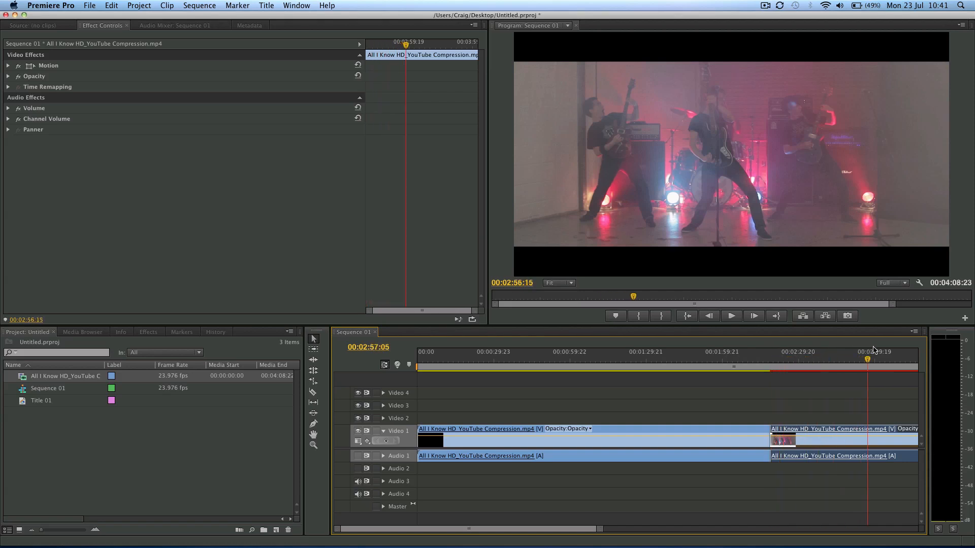
click(762, 359)
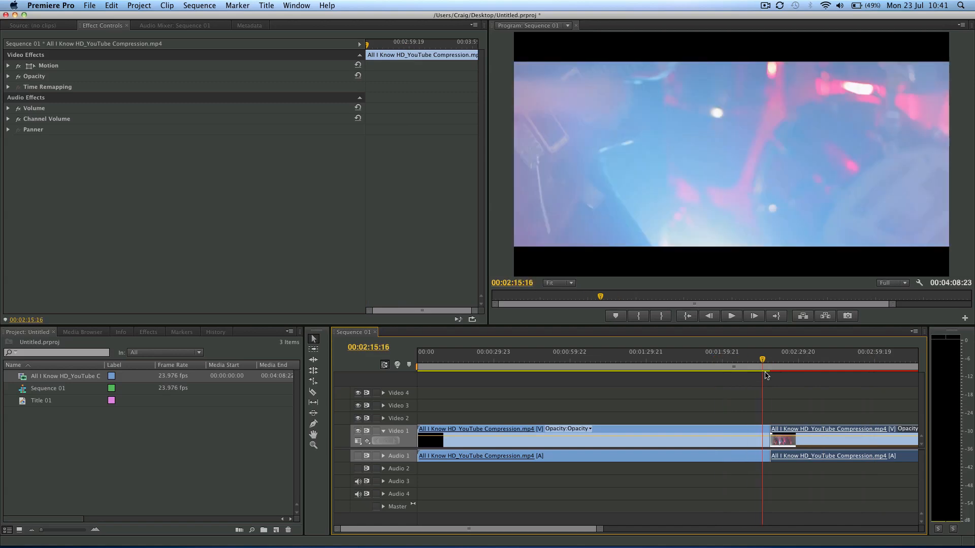
click(731, 316)
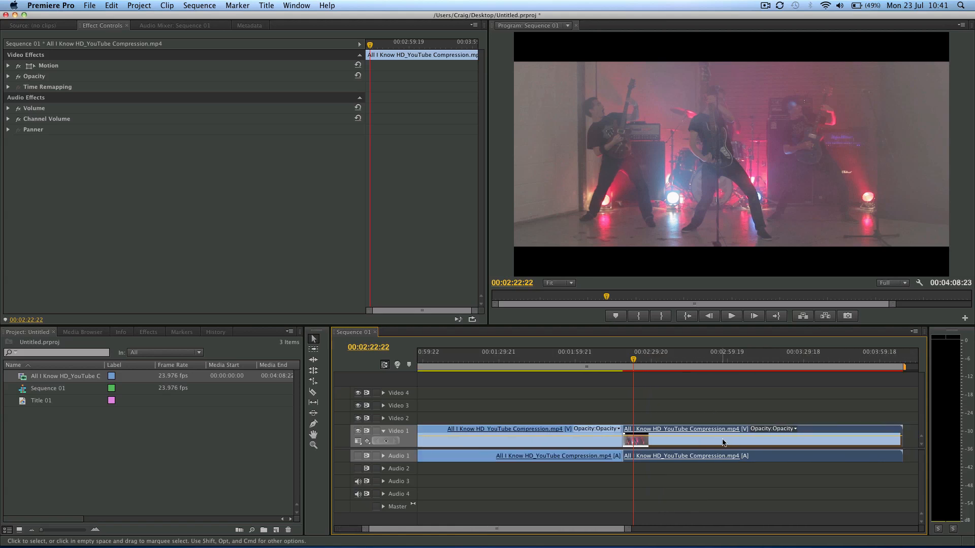
mouse_move(797, 361)
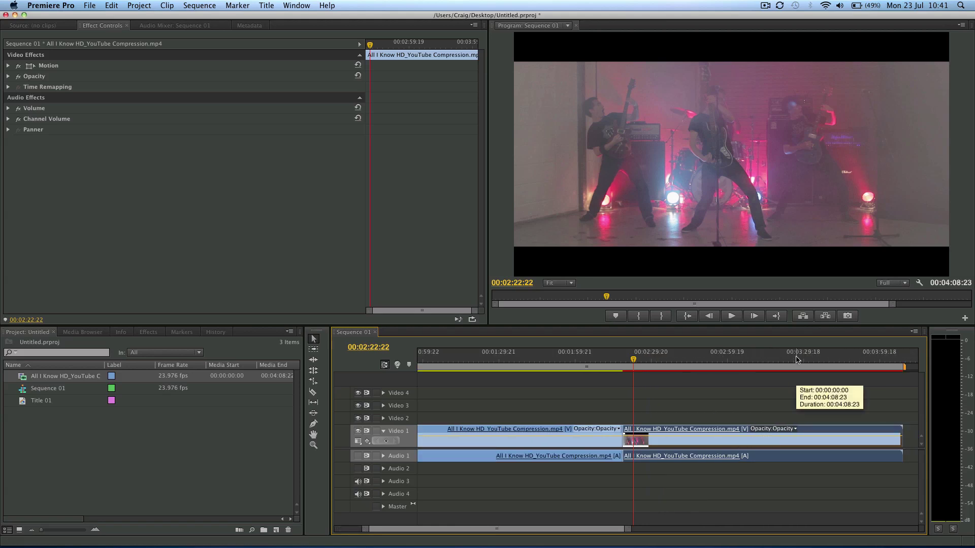
click(740, 361)
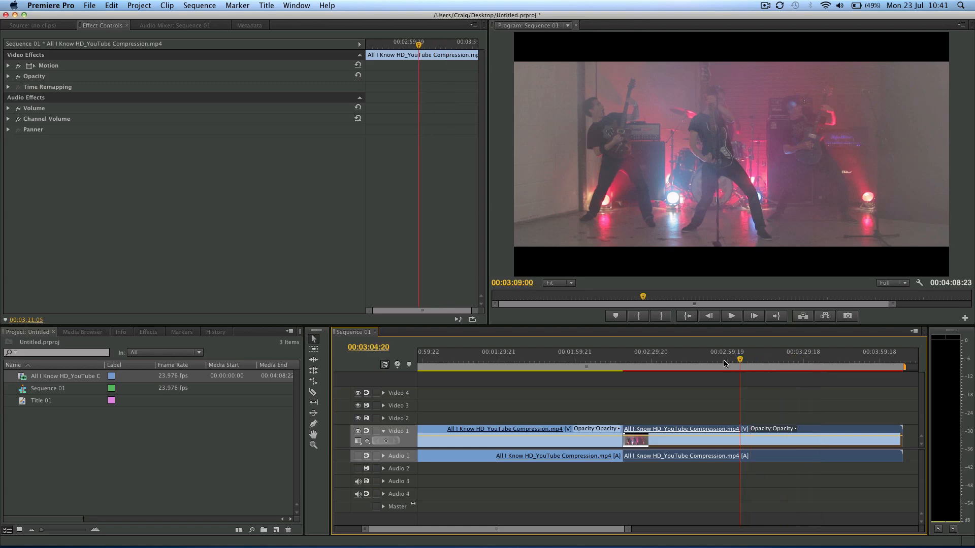
click(621, 378)
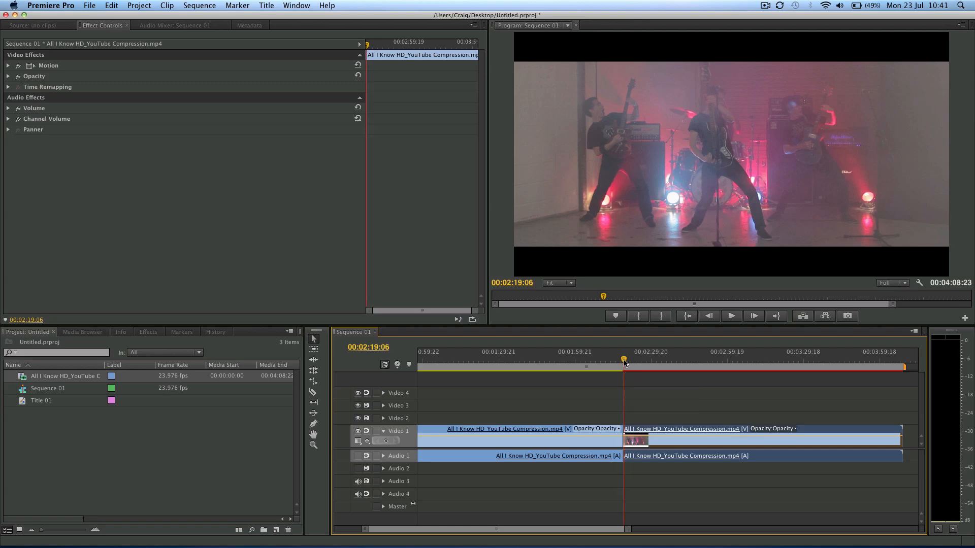
drag(623, 360, 617, 360)
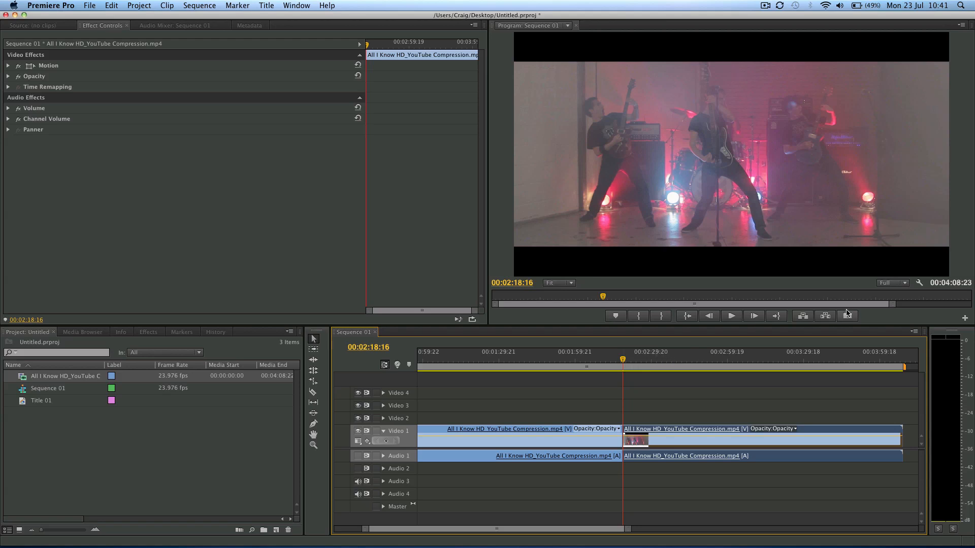
mouse_move(848, 316)
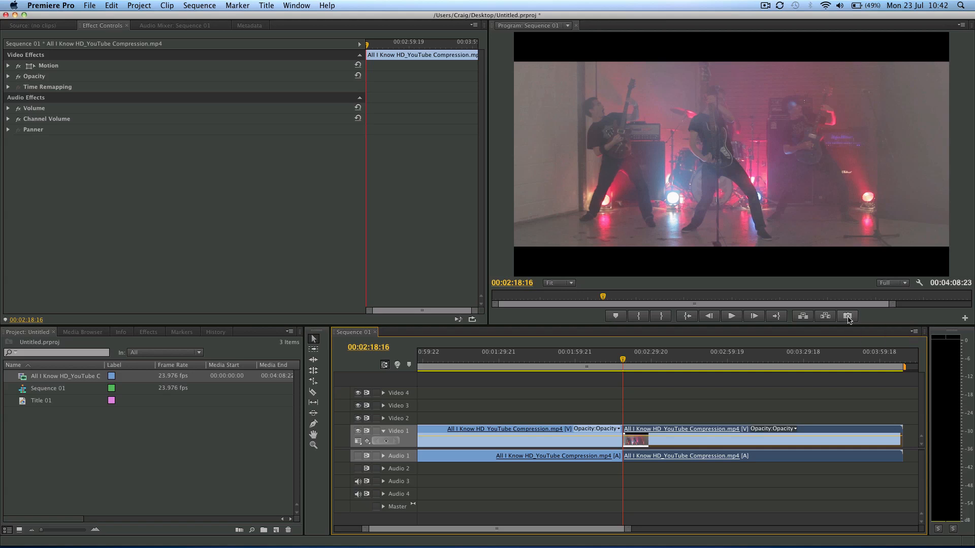
Step: Export the frozen band frame as a TIFF still named 'still frame 1' to the Desktop
click(848, 316)
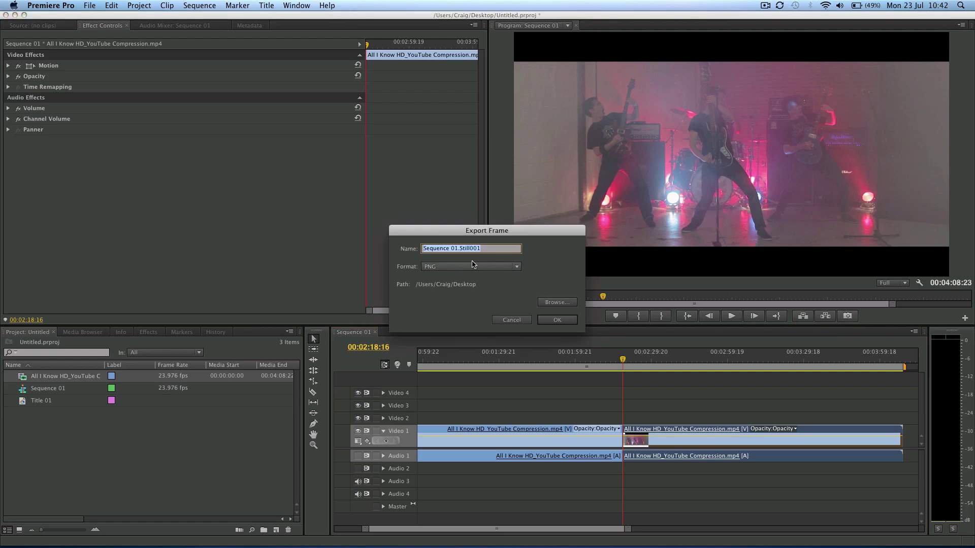
text(still frame 1)
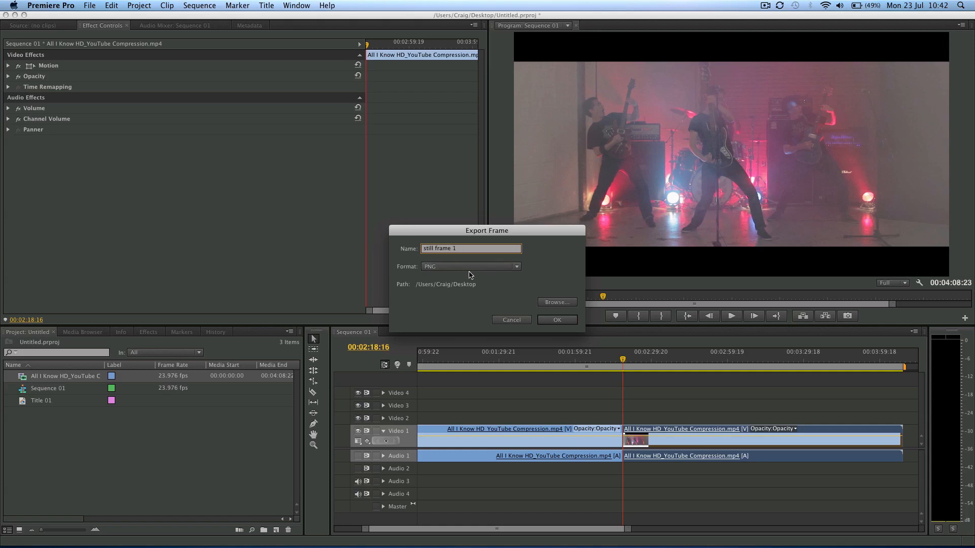
click(470, 266)
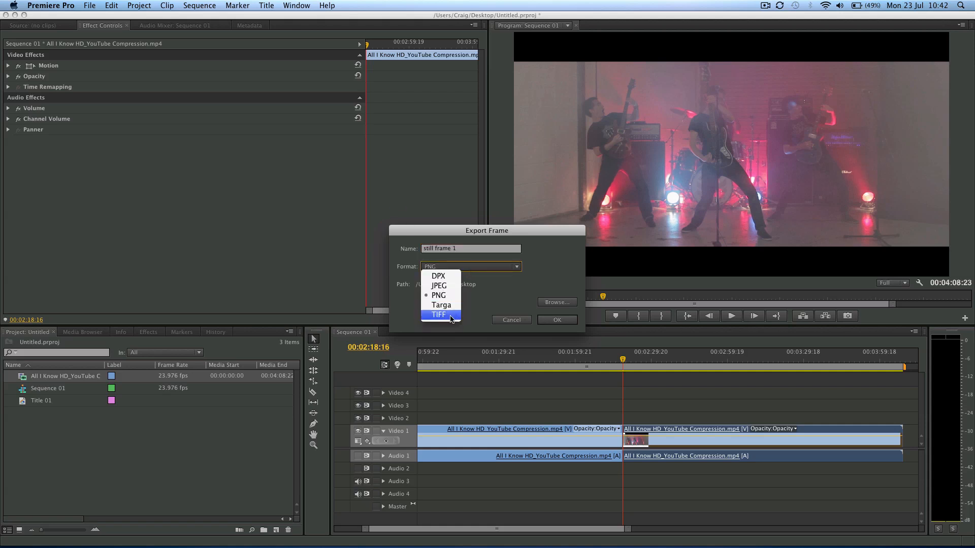
click(438, 315)
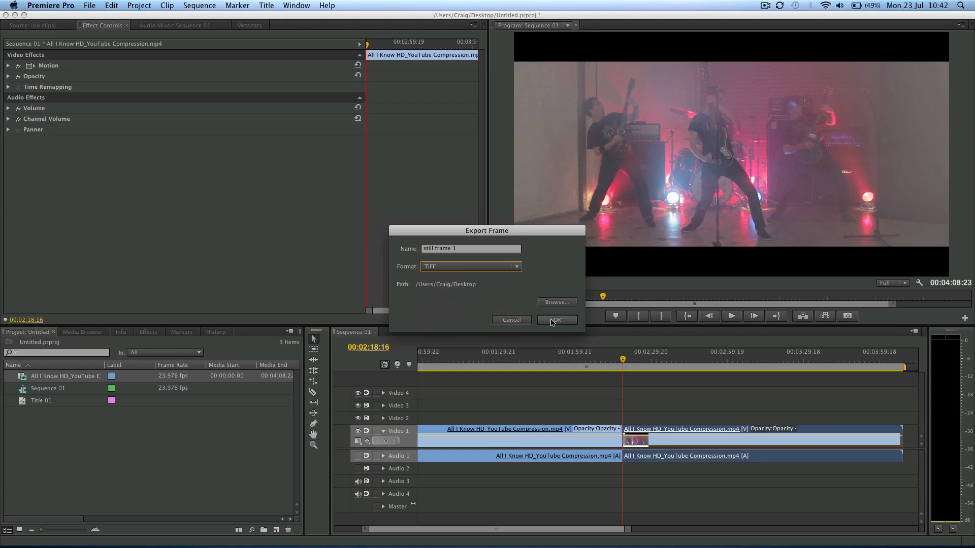
click(557, 320)
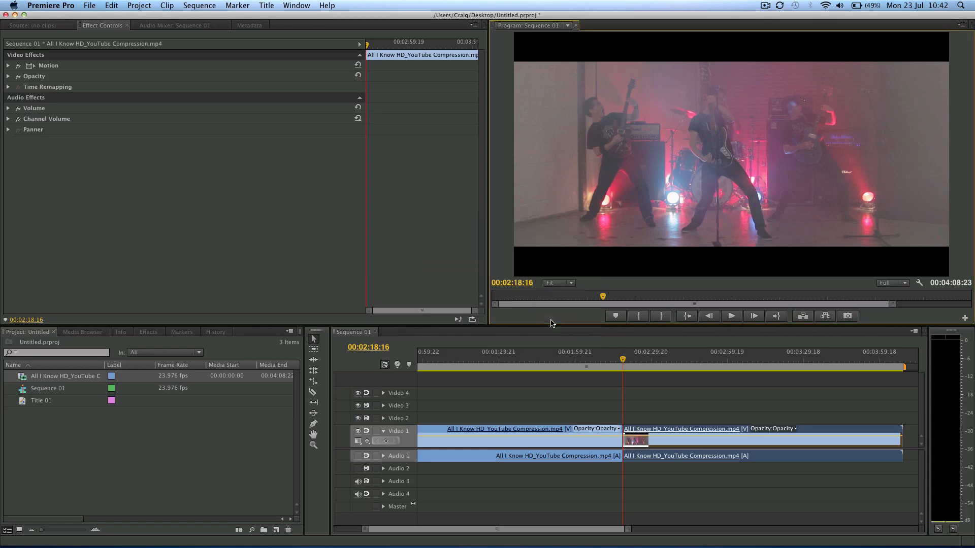
mouse_move(566, 318)
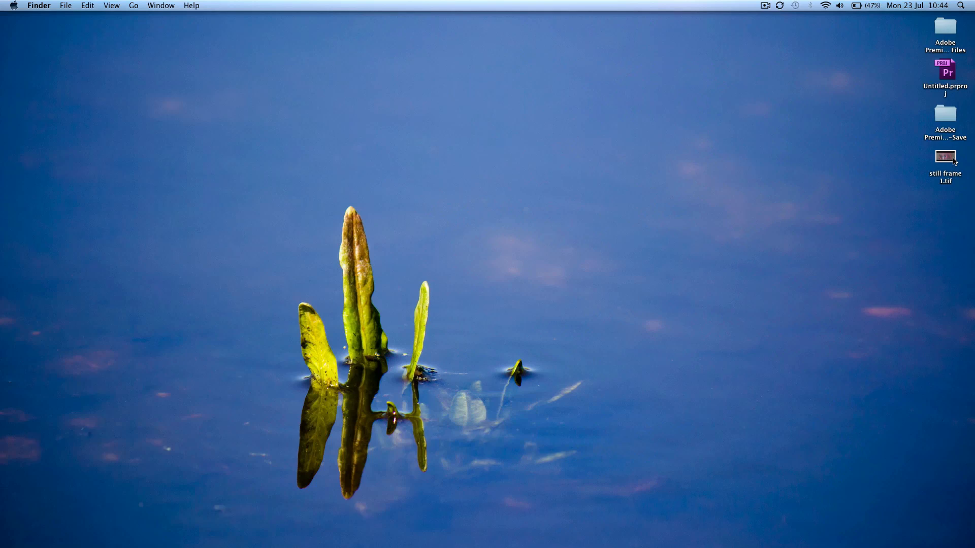
Step: Preview still frame 1.tif on the desktop, close the preview, and reopen it for import
double_click(945, 157)
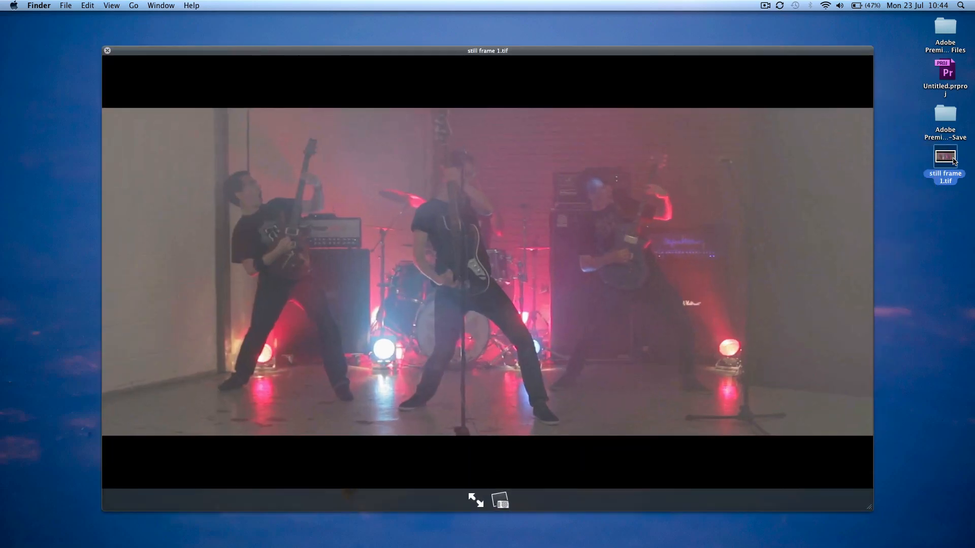
click(107, 51)
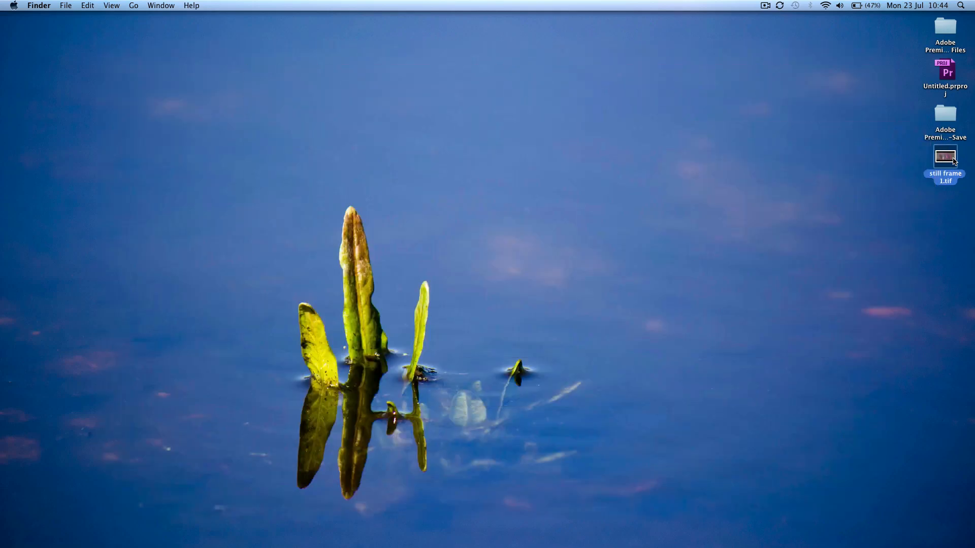
double_click(959, 76)
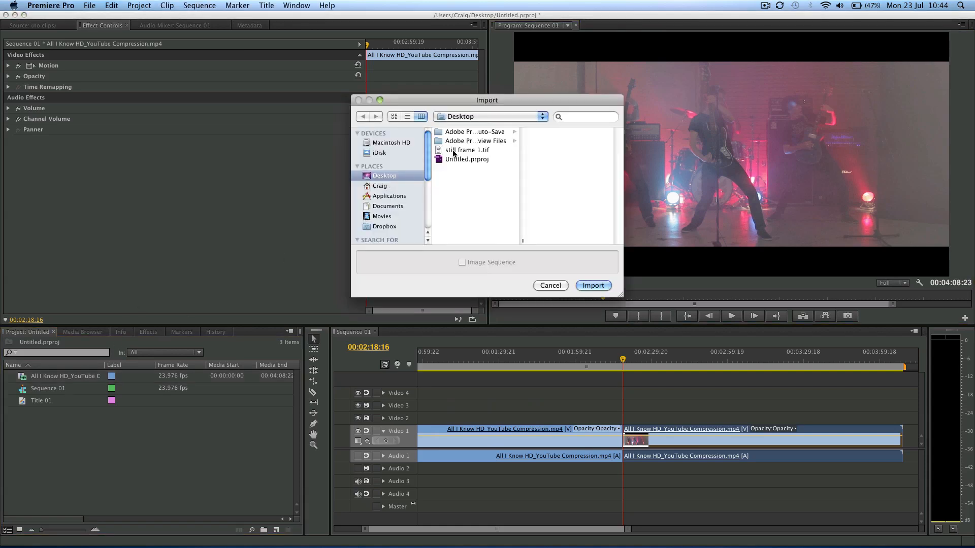
Step: Import still frame 1.tif from the Desktop into the project
click(467, 150)
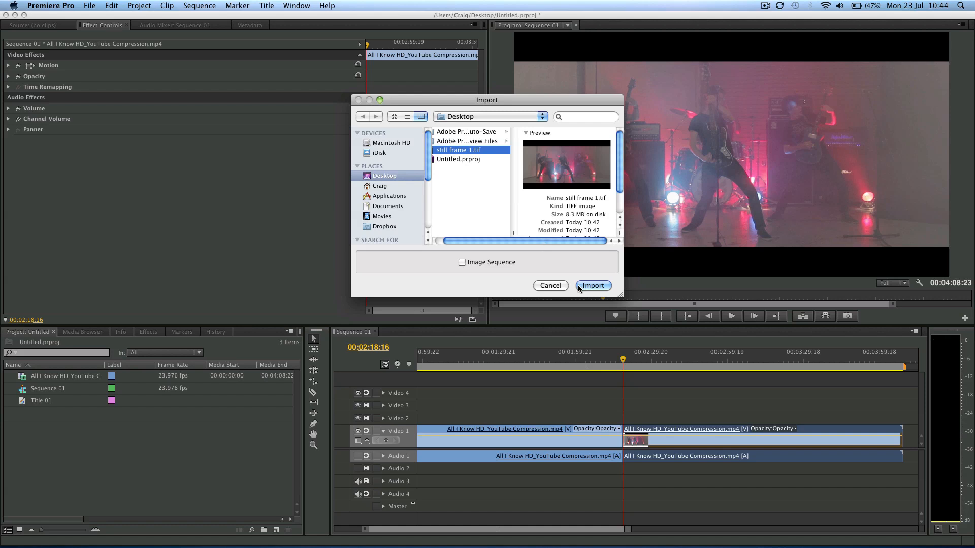
click(593, 285)
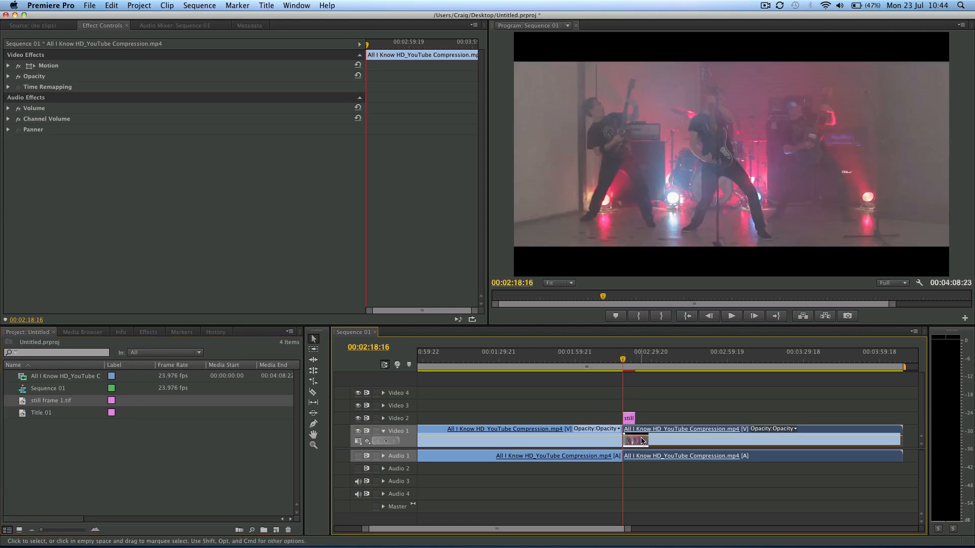
Step: Place still frame 1.tif at the split point and play through the freeze frame to review
drag(640, 438, 656, 442)
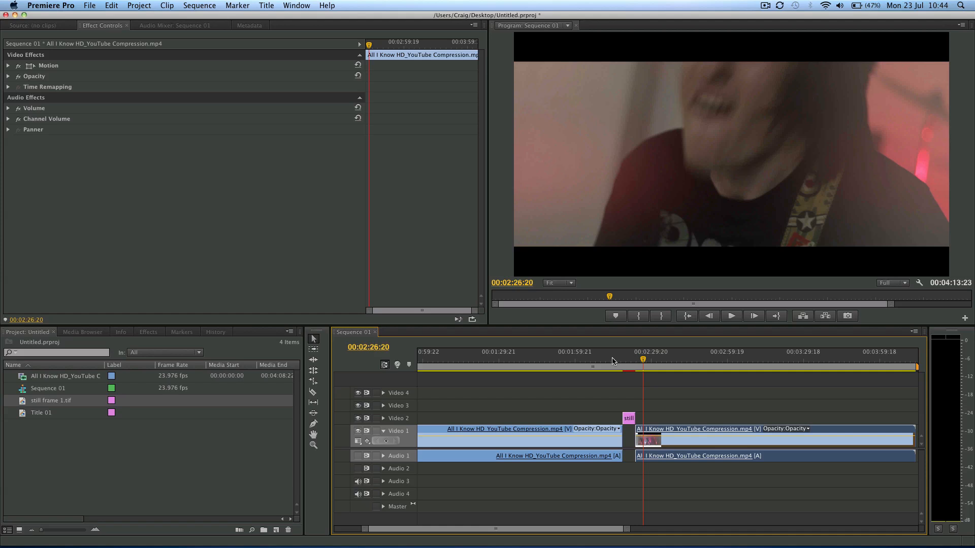
click(731, 316)
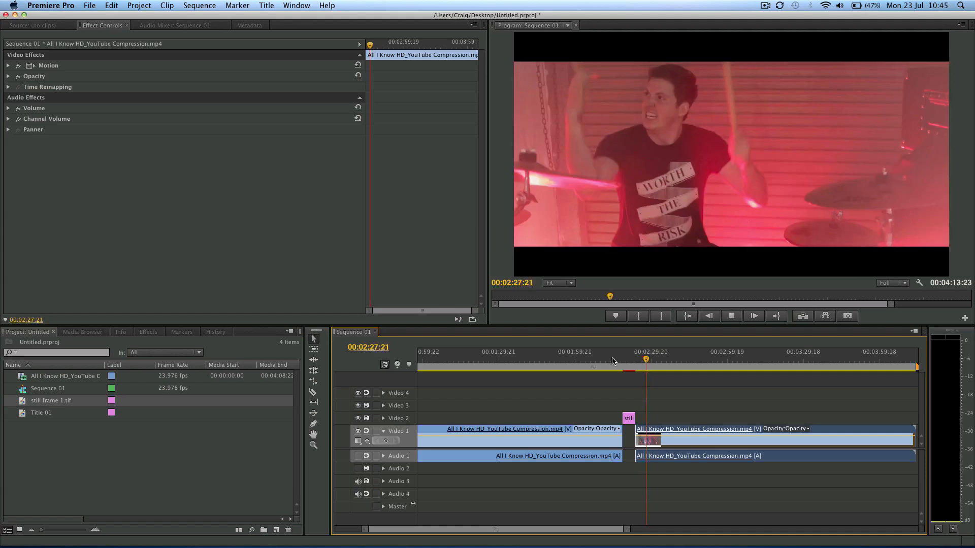
click(732, 316)
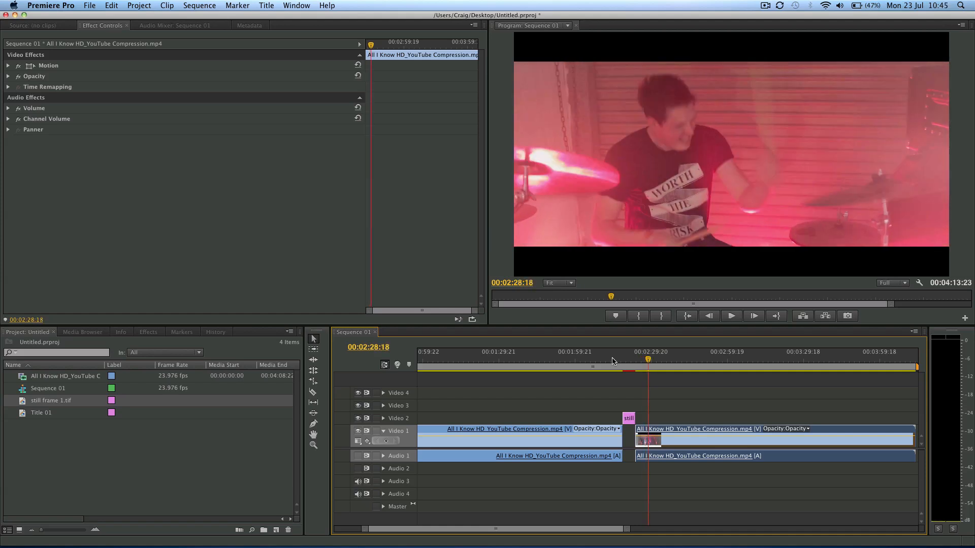